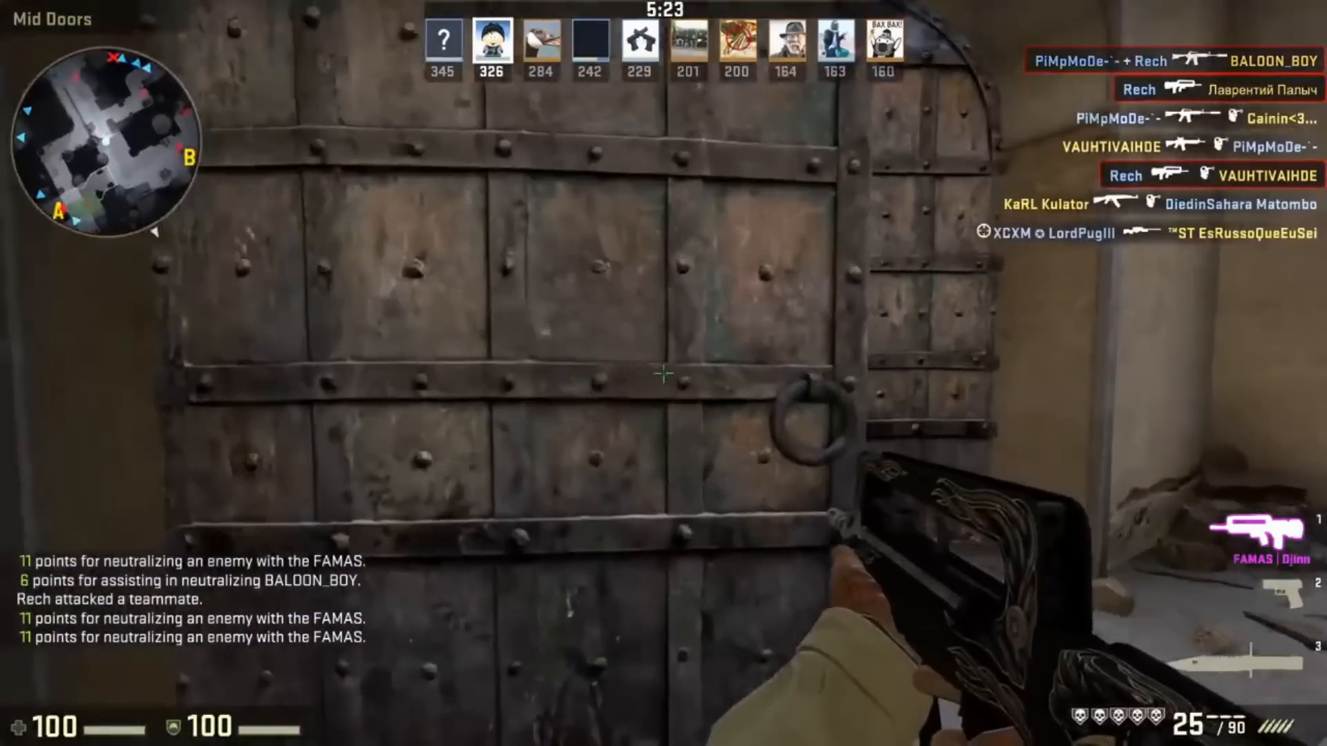
Kill the enemy standing just past Mid Doors with a FAMAS burst.
{"action": "left_click", "coordinate": [664, 375]}
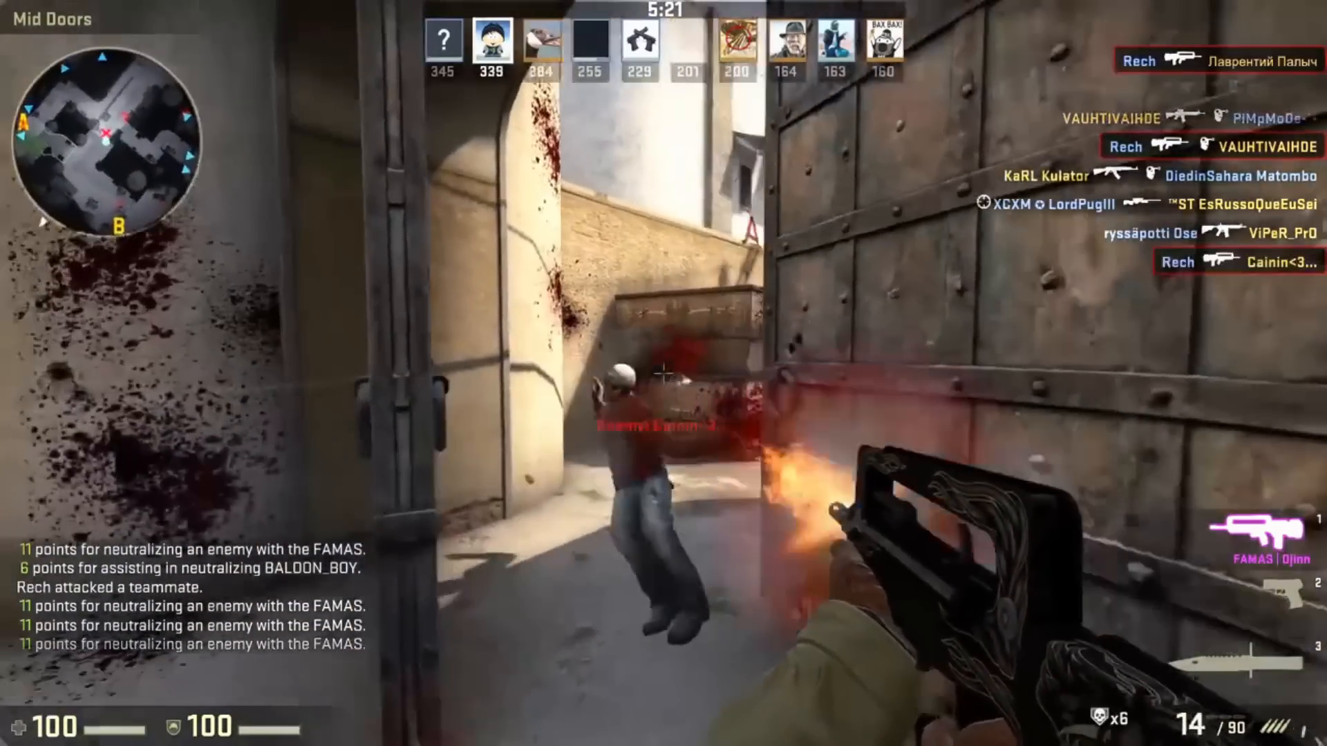